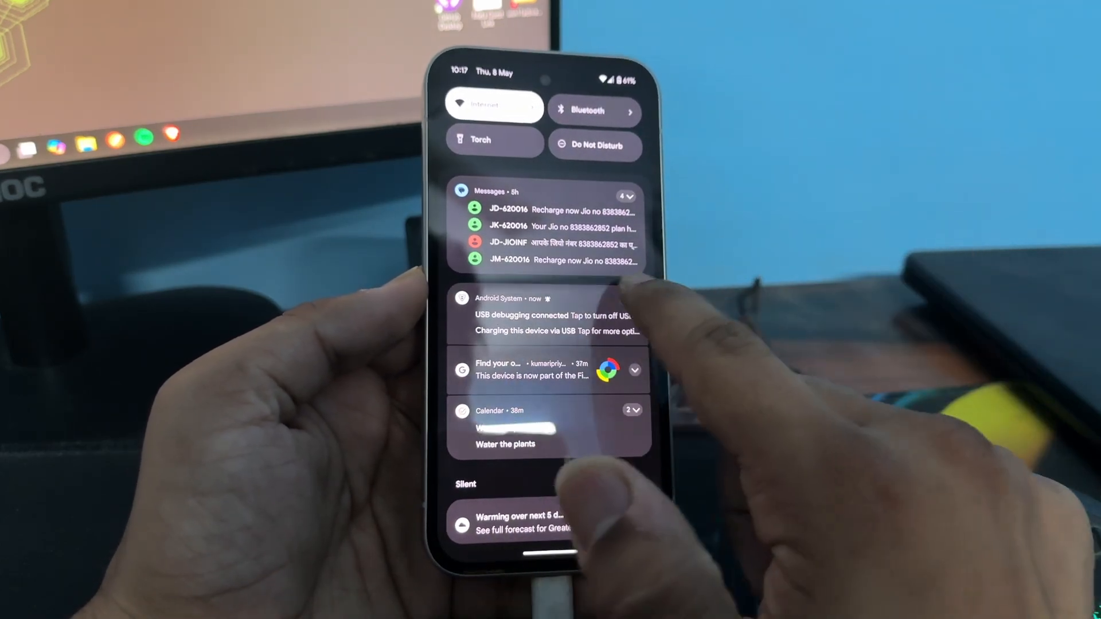
Step: Bring up the Android USB preferences from the 'Charging this device via USB' notification
{"action": "left_click", "coordinate": [548, 314]}
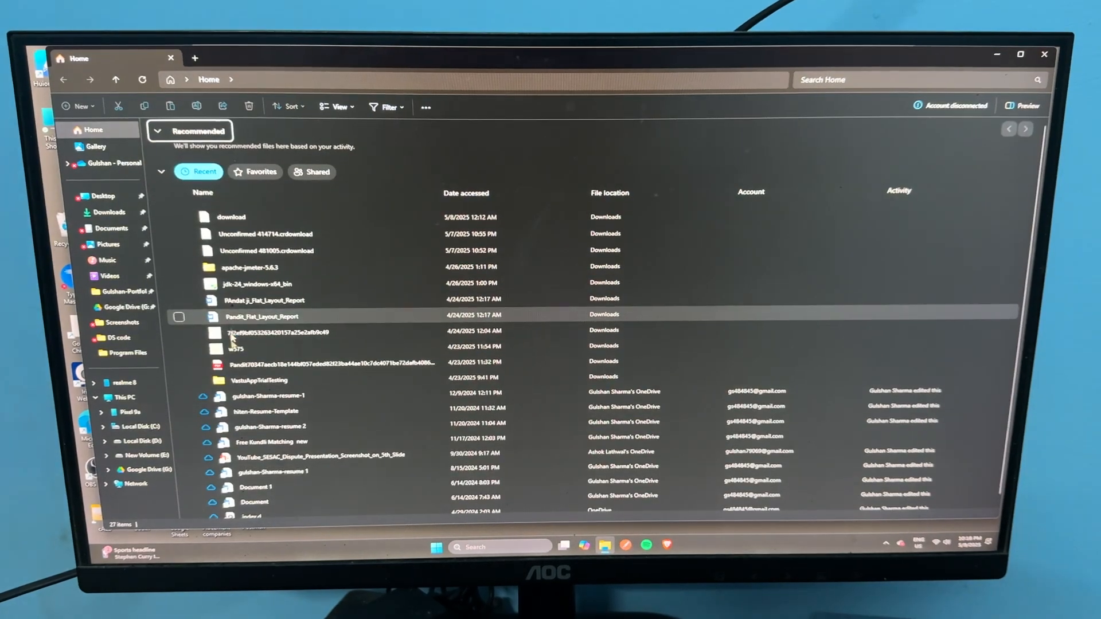
Step: Browse from This PC into the Pixel 9a's Internal shared storage to list its folders
{"action": "left_click", "coordinate": [125, 398]}
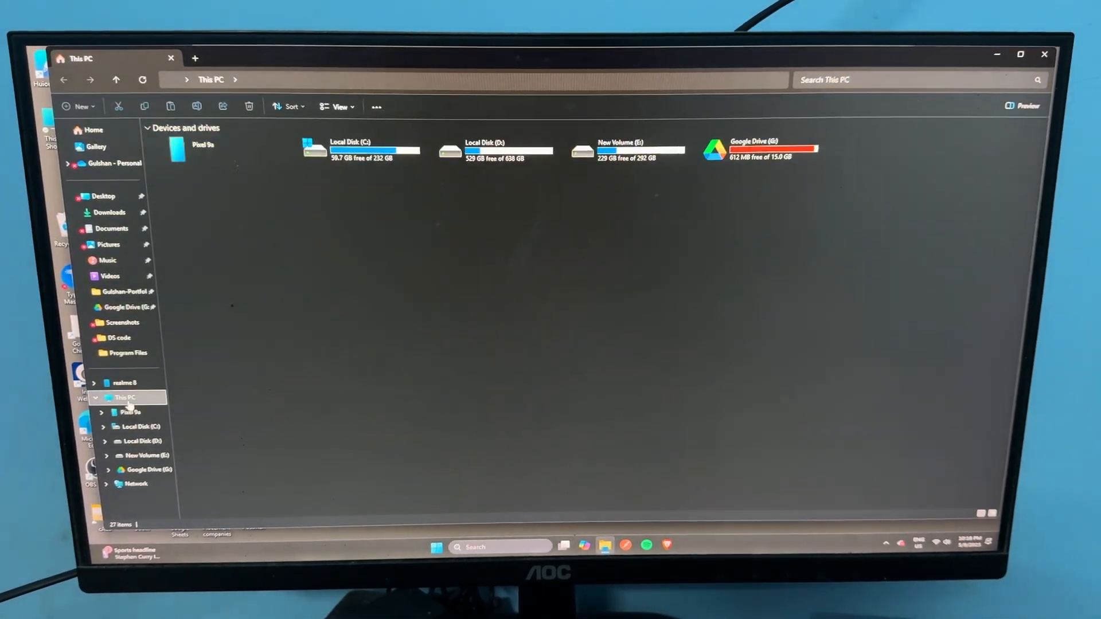
{"action": "left_click", "coordinate": [204, 149]}
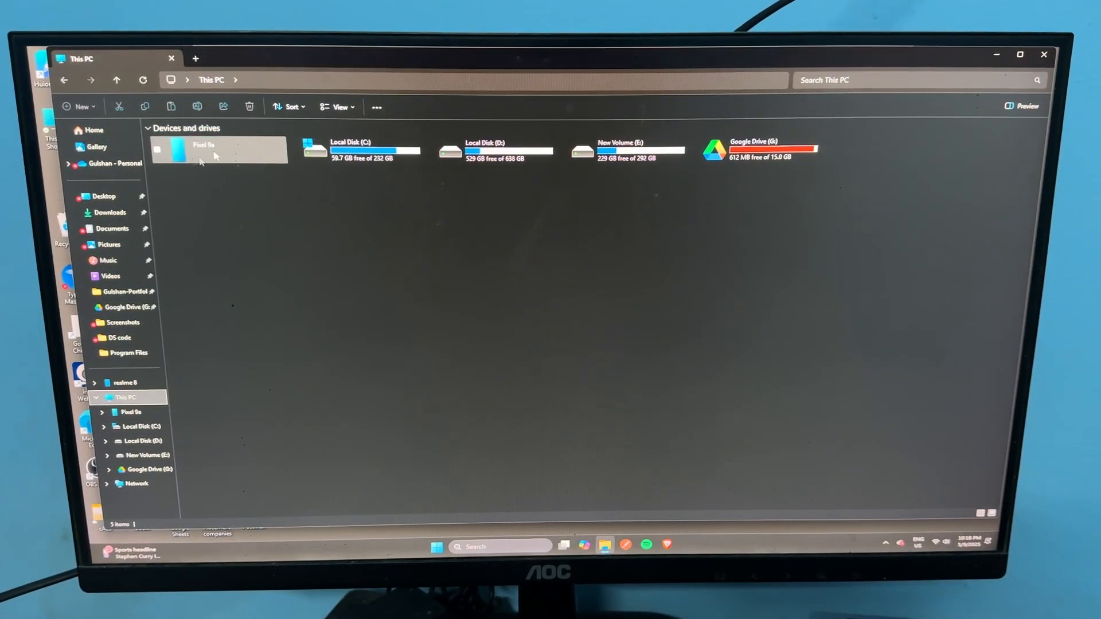
{"action": "left_click", "coordinate": [204, 150]}
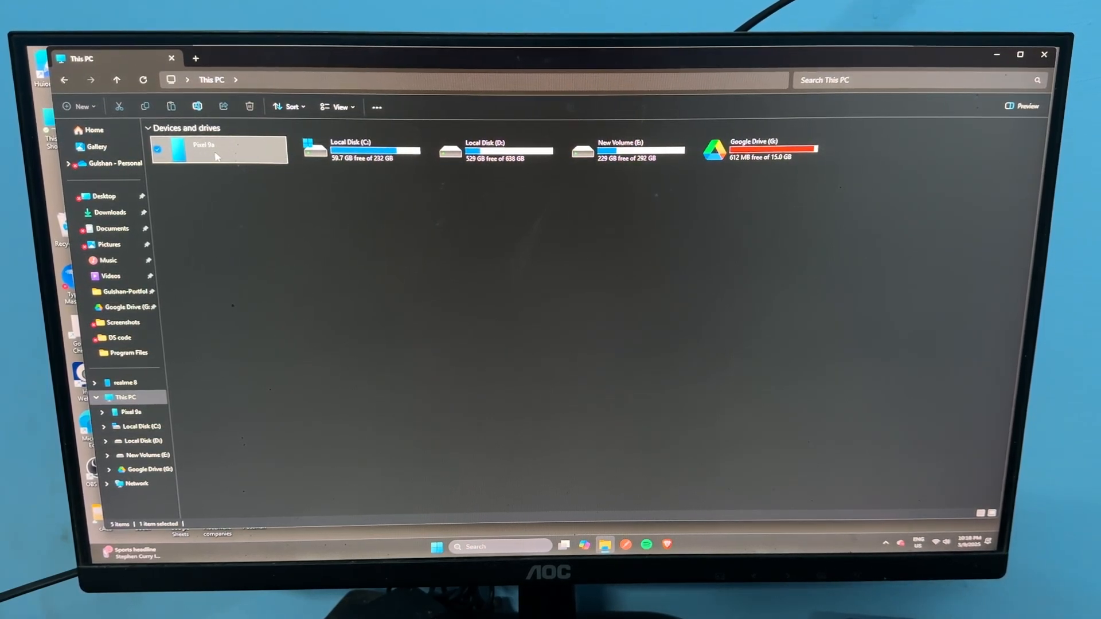
{"action": "double_click", "coordinate": [218, 149]}
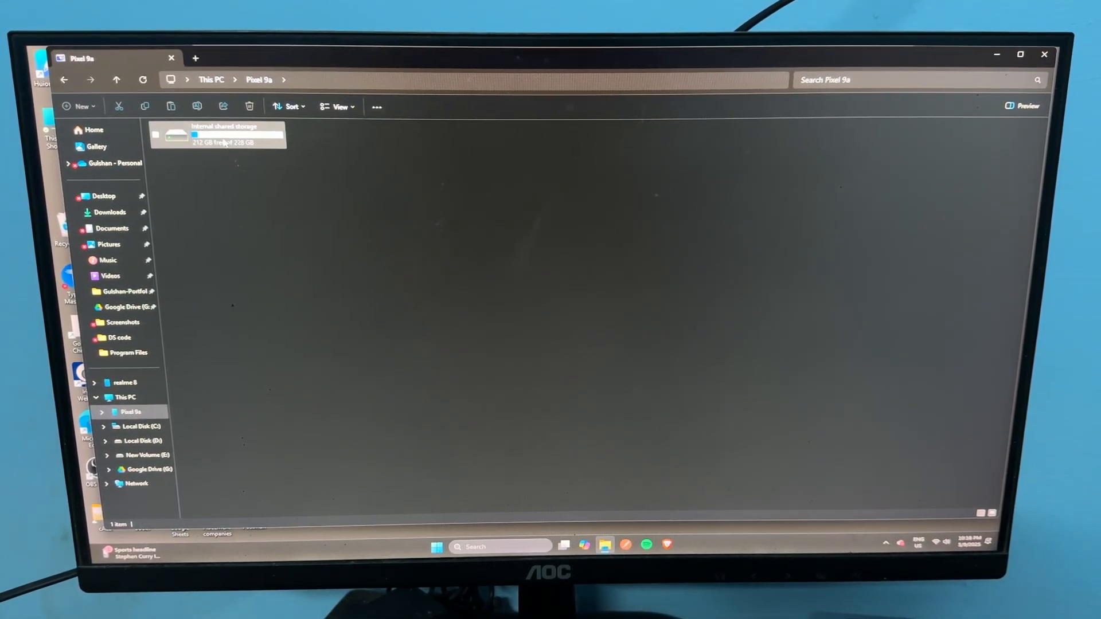
{"action": "double_click", "coordinate": [221, 136]}
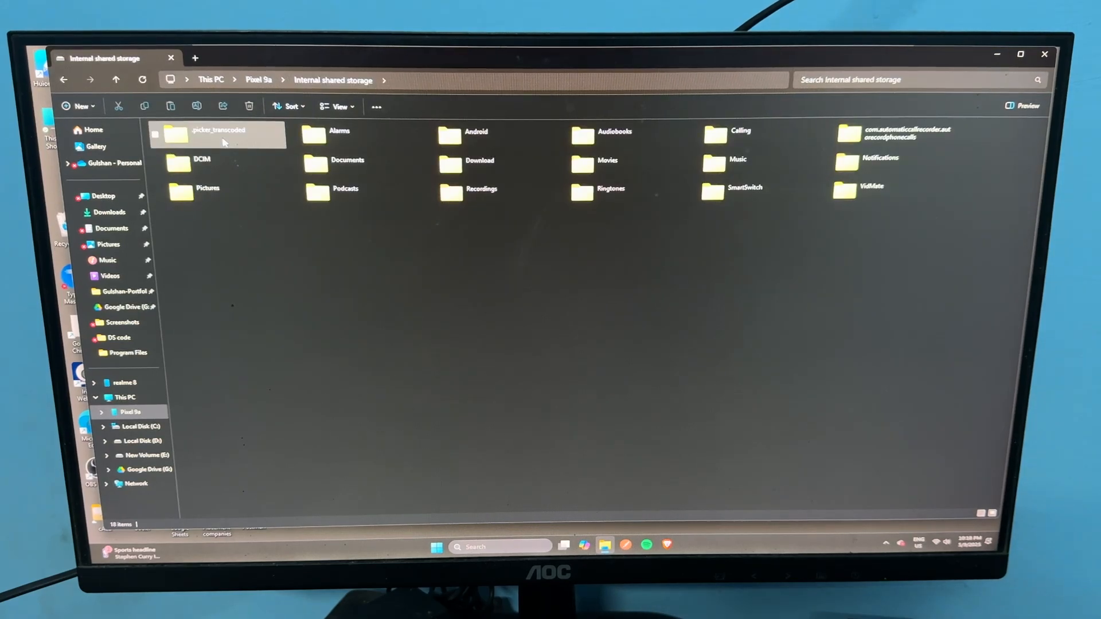
Step: Go into the DCIM folder so its Camera subfolder is listed
{"action": "left_click", "coordinate": [480, 160]}
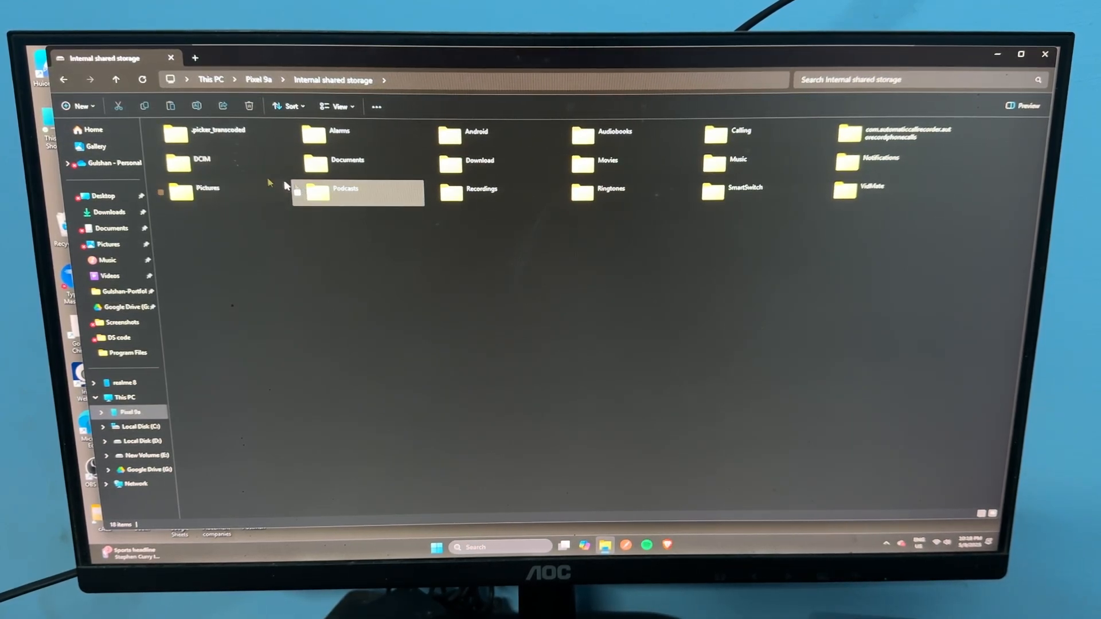
{"action": "left_click", "coordinate": [202, 158]}
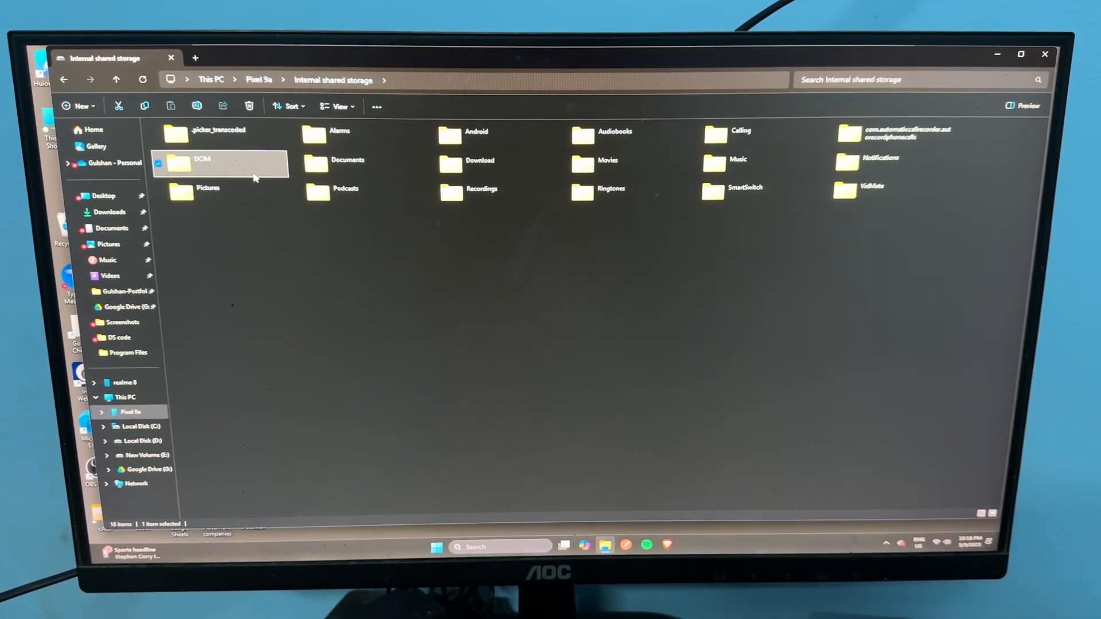
{"action": "double_click", "coordinate": [202, 160]}
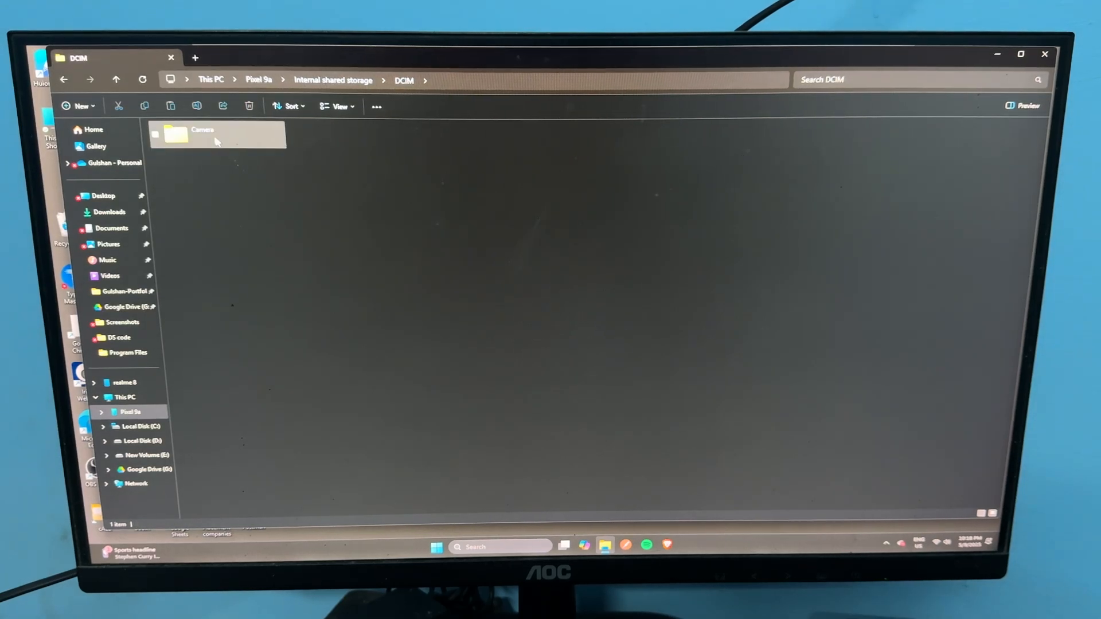
Step: Enter the Camera folder and bring up the copy actions for one photo
{"action": "double_click", "coordinate": [204, 135]}
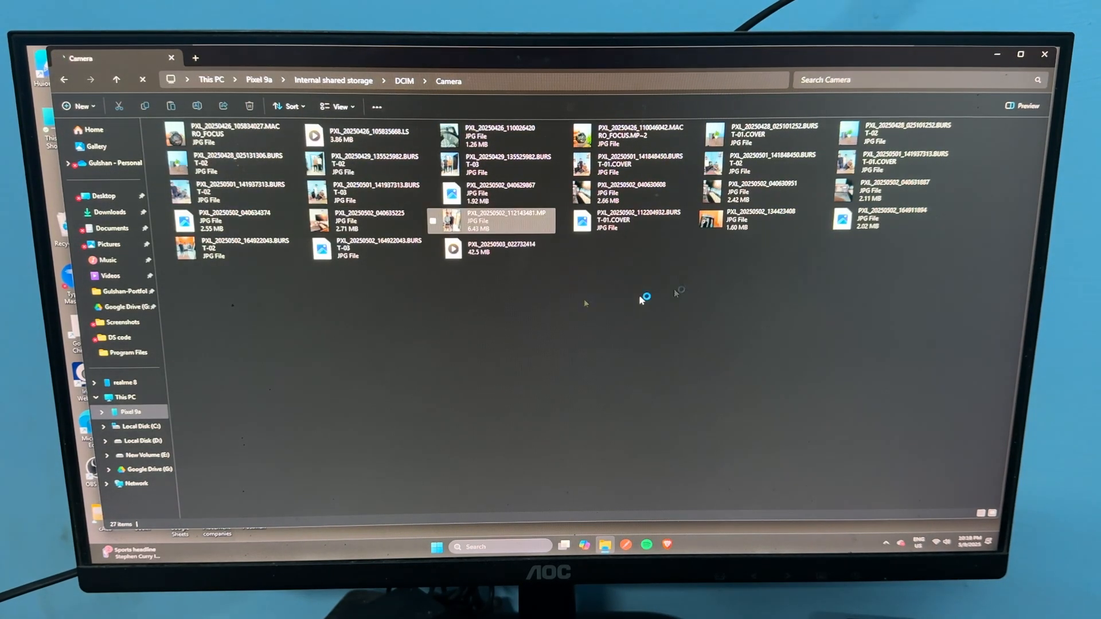
{"action": "left_click", "coordinate": [143, 79]}
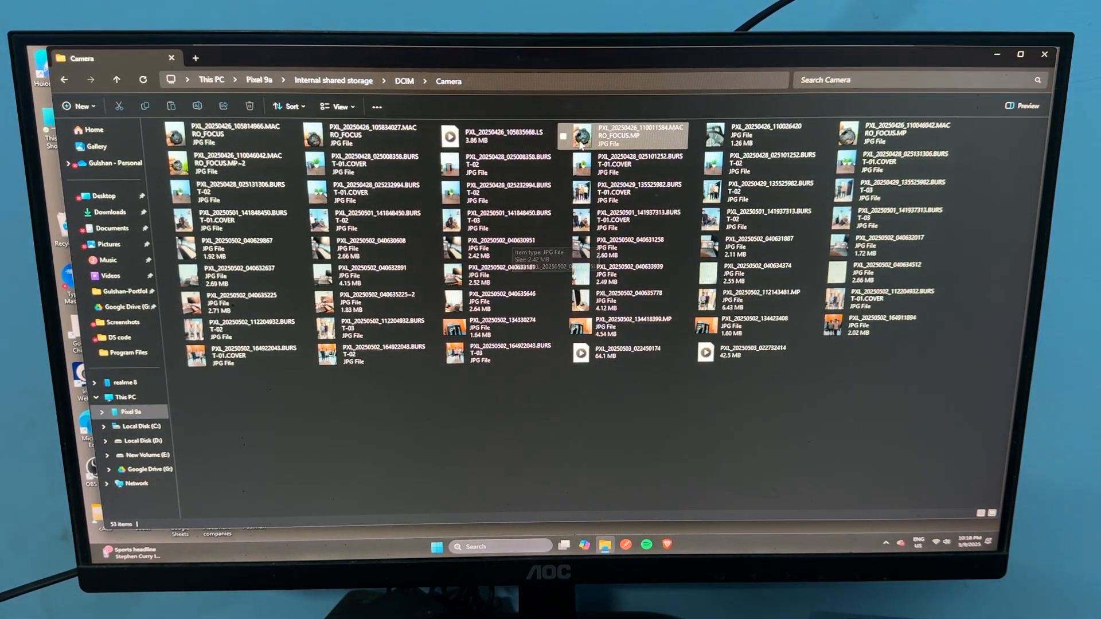
{"action": "left_click", "coordinate": [622, 135]}
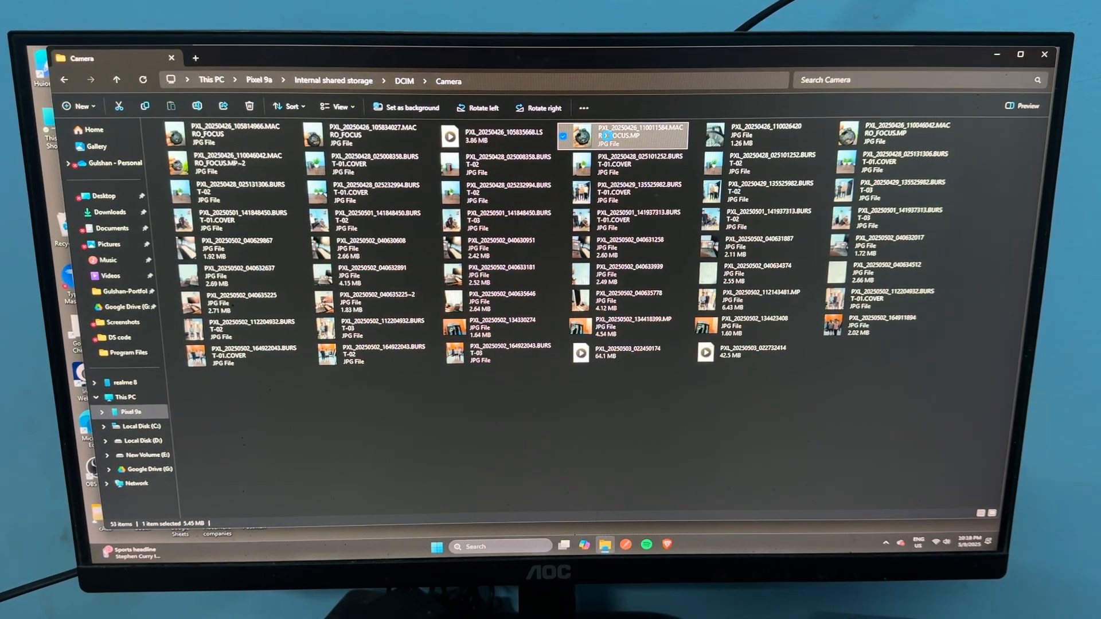
{"action": "right_click", "coordinate": [621, 133]}
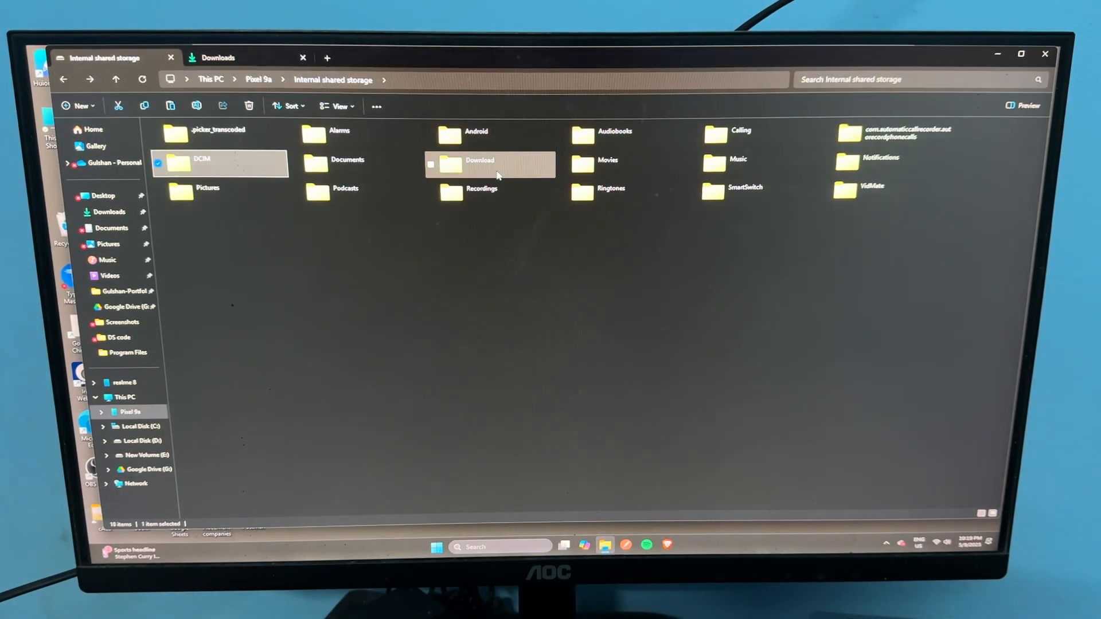
Step: Return to Internal shared storage and enter the Download folder
{"action": "left_click", "coordinate": [482, 188]}
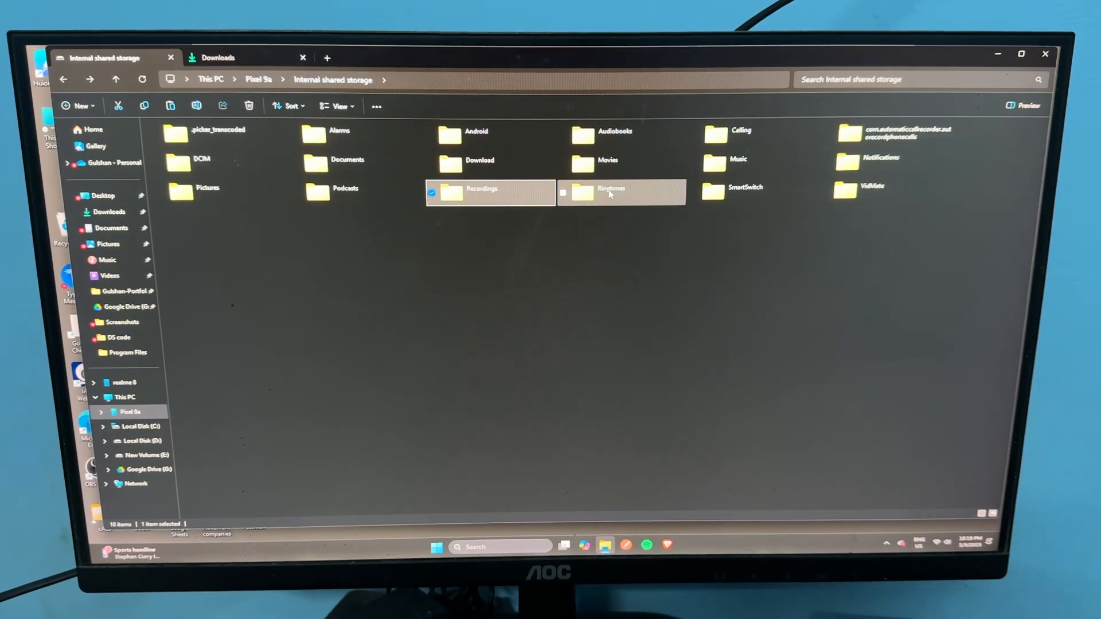
{"action": "double_click", "coordinate": [479, 160]}
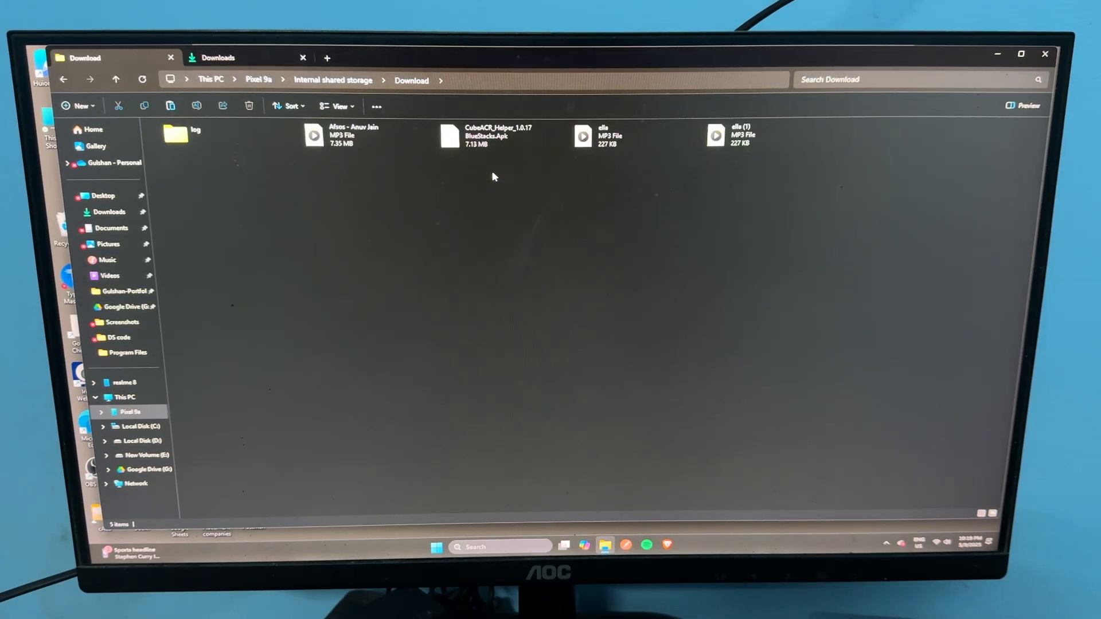
Step: Select the Afsos - Anuv Jain MP3 and bring up its cut/copy actions
{"action": "left_click", "coordinate": [351, 135]}
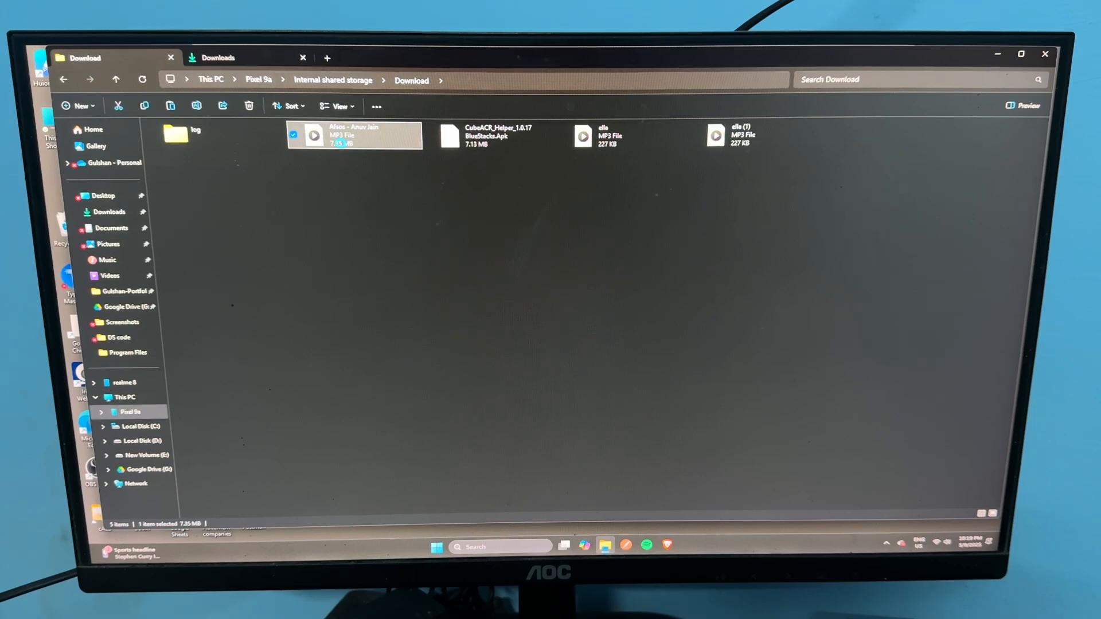
{"action": "right_click", "coordinate": [351, 136]}
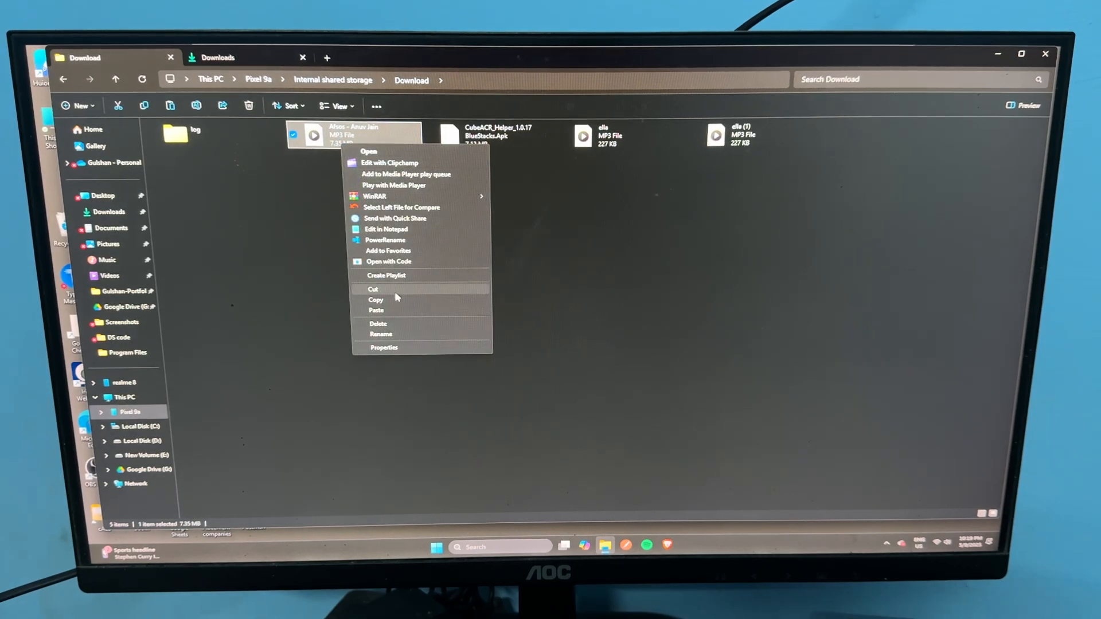